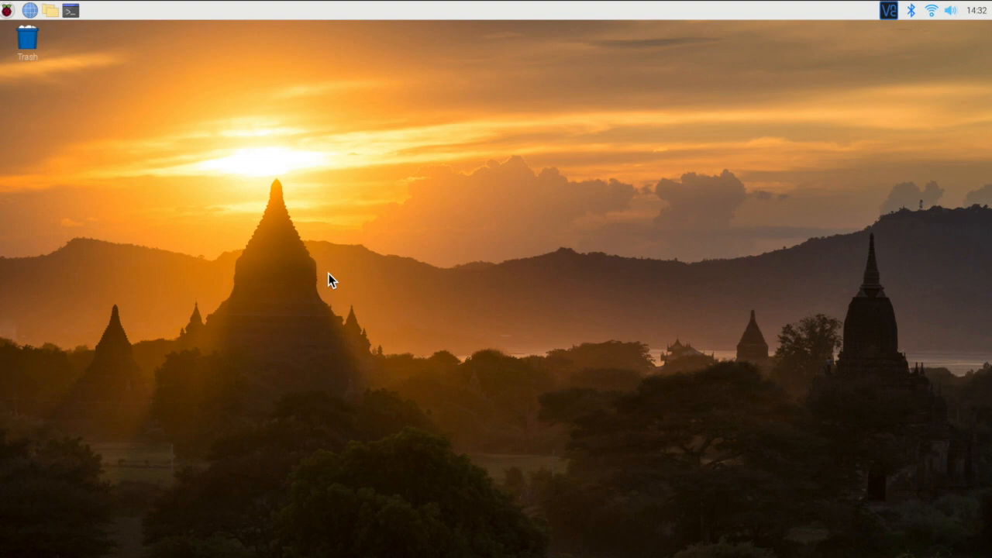
{"action": "mouse_move", "coordinate": [7, 25]}
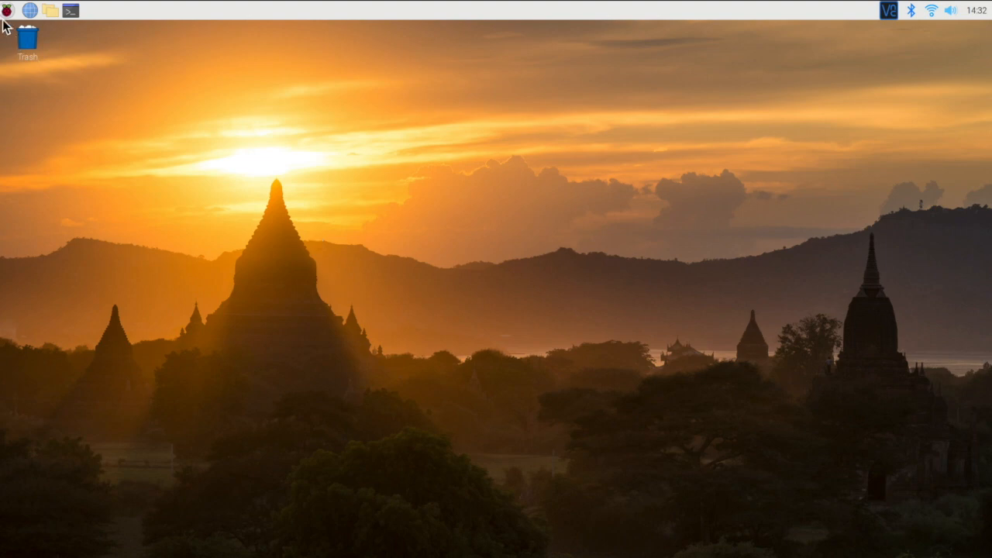
{"action": "mouse_move", "coordinate": [9, 21]}
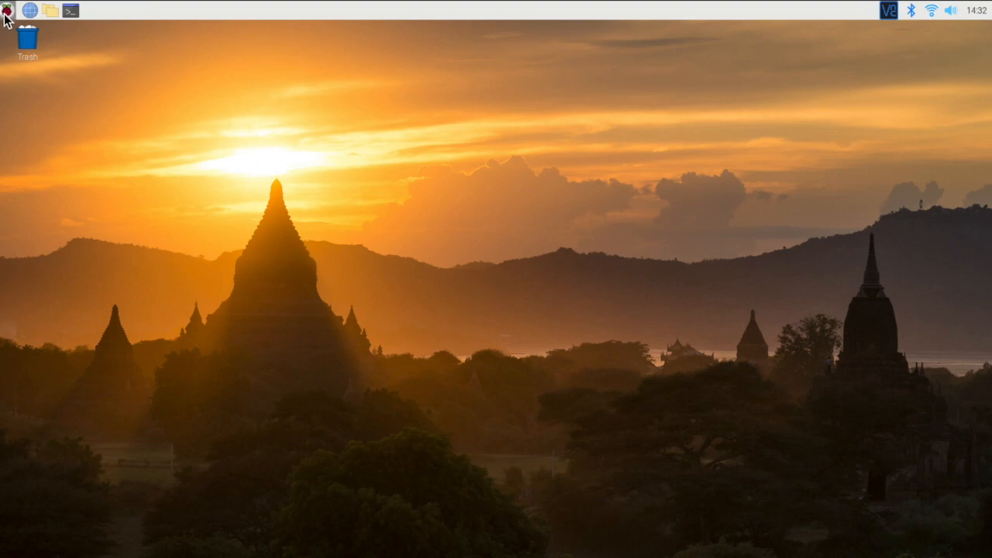
Step: Open the Raspberry Pi applications menu to reach Scratch 3
{"action": "left_click", "coordinate": [7, 10]}
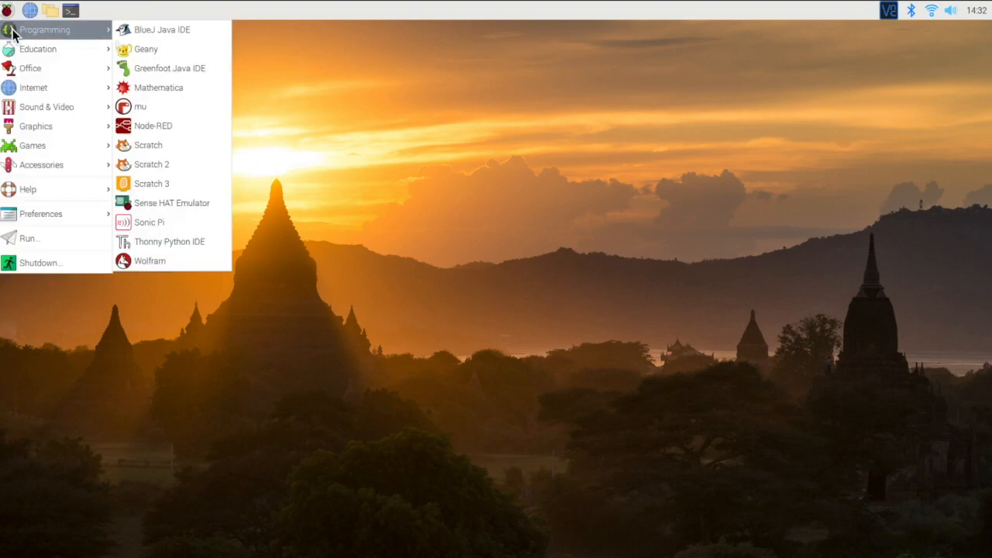
{"action": "mouse_move", "coordinate": [170, 145]}
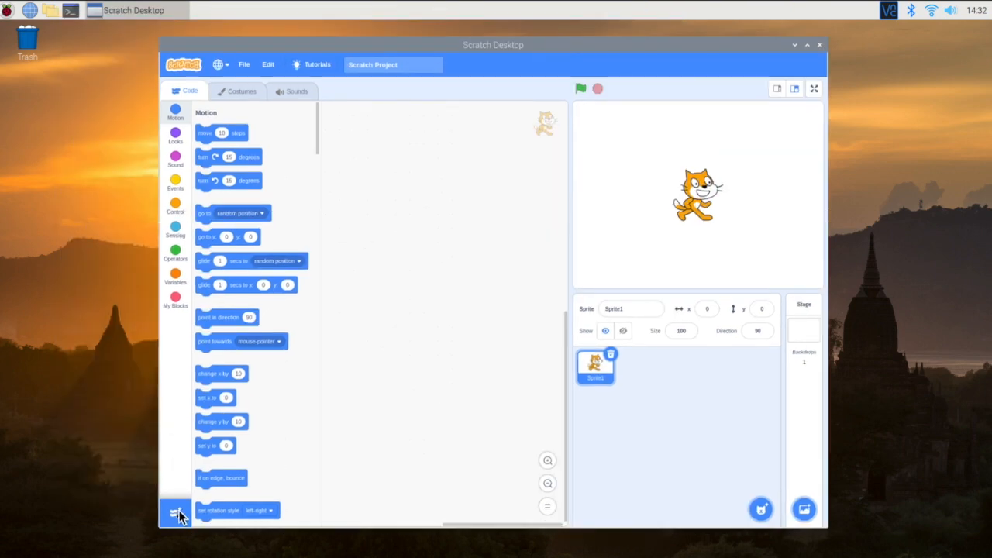
Step: Open the Scratch extension library and scroll to the Raspberry Pi GPIO extension
{"action": "left_click", "coordinate": [176, 512]}
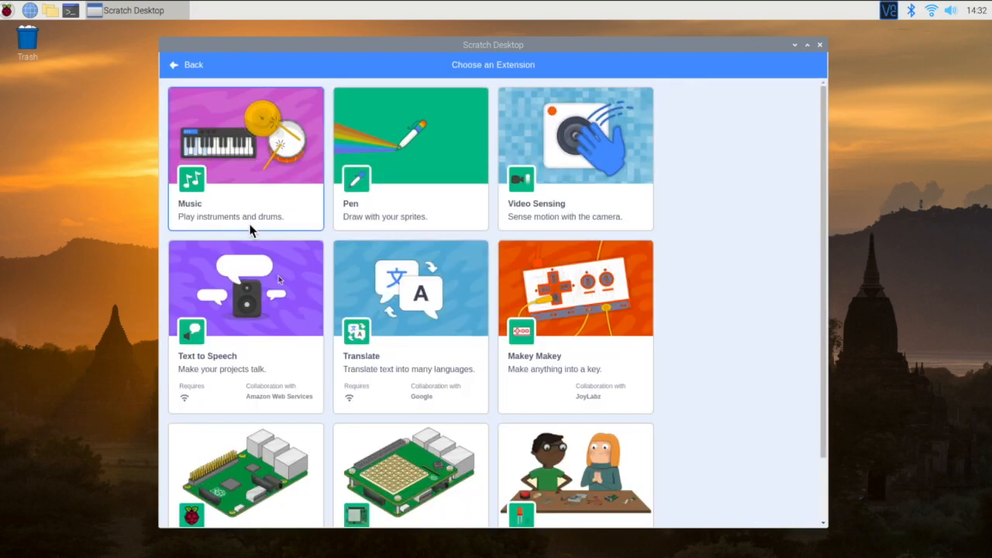
{"action": "scroll", "scroll_direction": "down", "scroll_amount": 3}
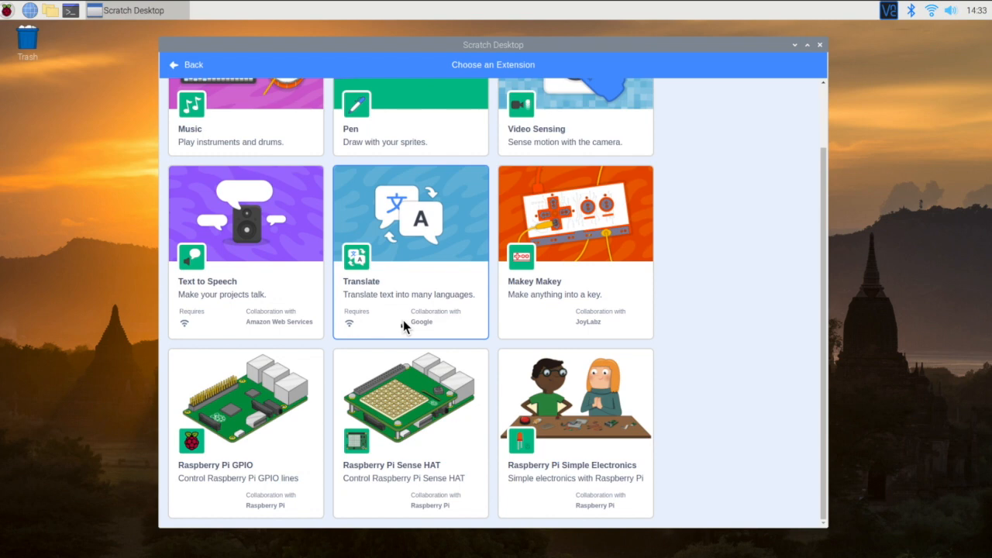
{"action": "mouse_move", "coordinate": [258, 418]}
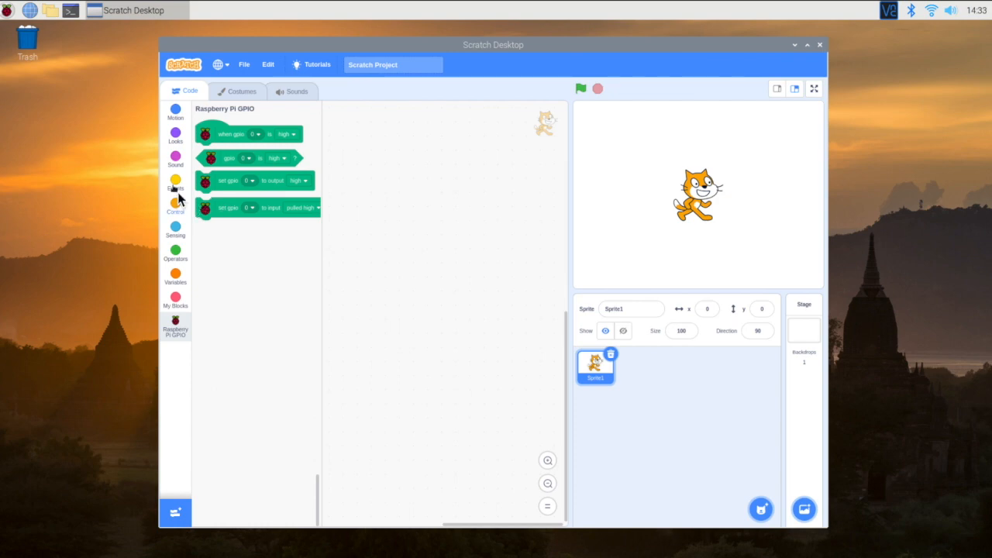
Step: Place the Events 'when green flag clicked' hat block in the code area
{"action": "left_click", "coordinate": [175, 204]}
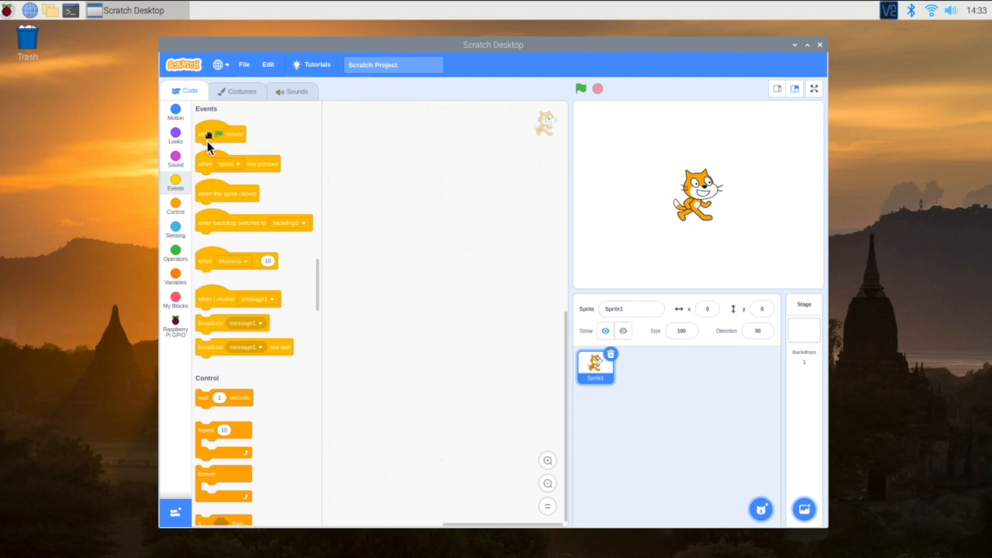
{"action": "left_click_drag", "start_coordinate": [221, 133], "coordinate": [376, 173]}
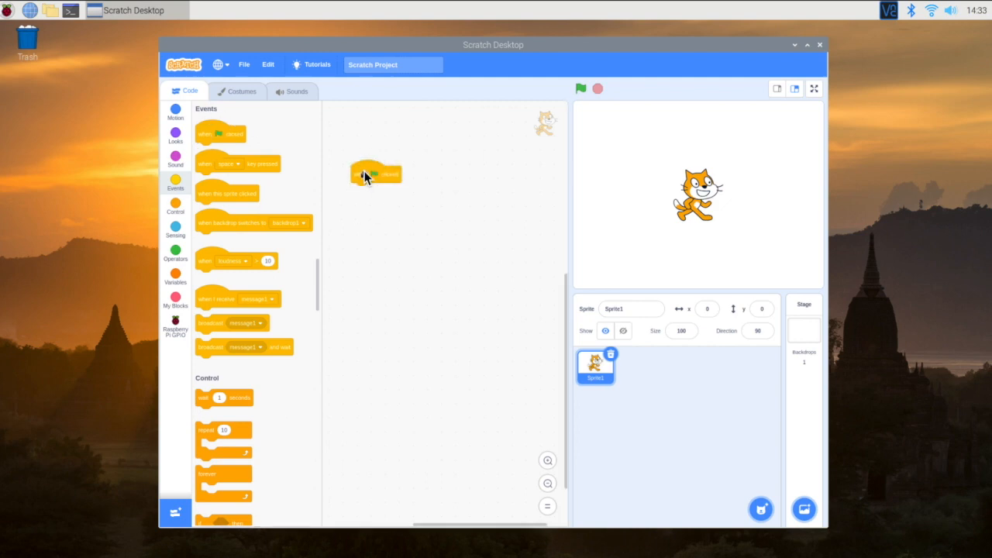
{"action": "left_click", "coordinate": [175, 326]}
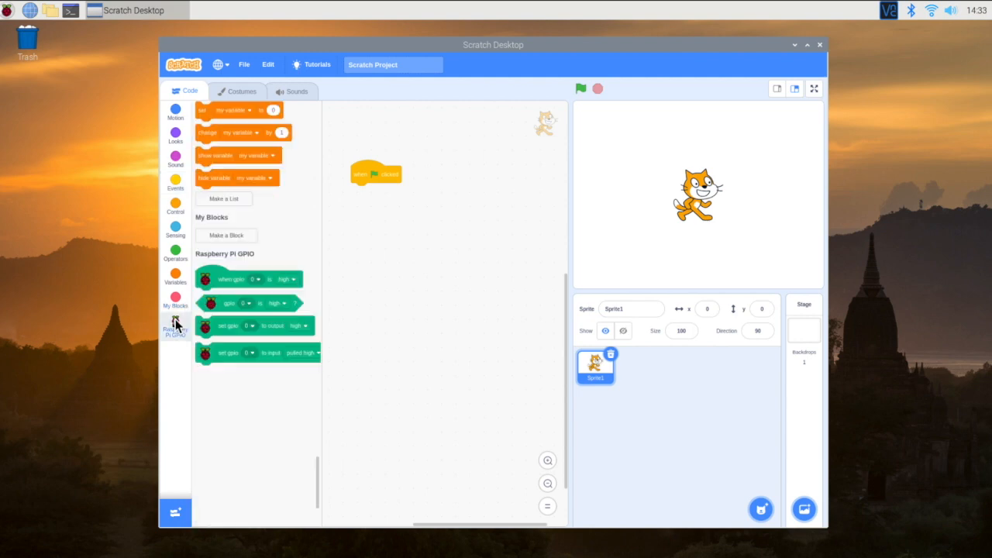
{"action": "left_click", "coordinate": [176, 326]}
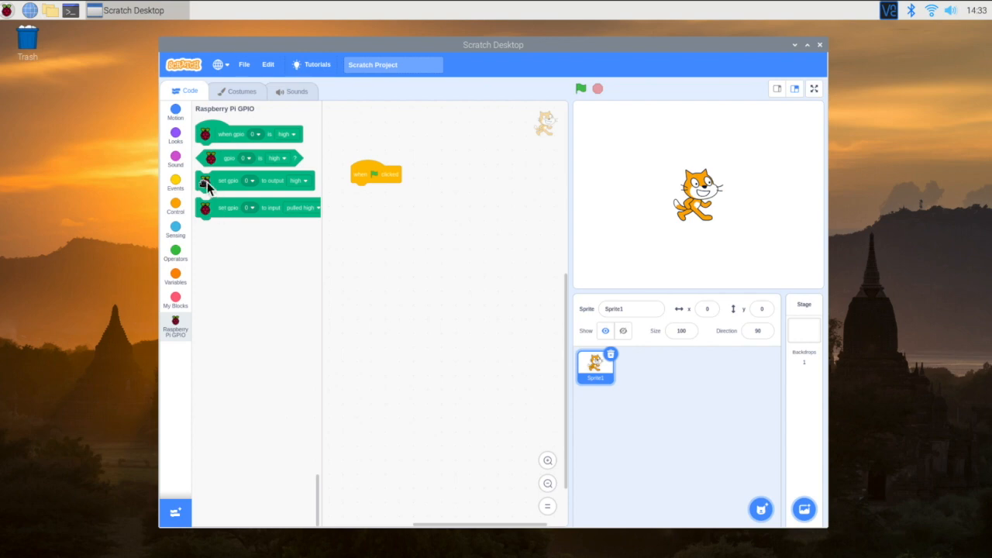
Step: Attach a 'set gpio to output high' block under the hat block, using pin 16
{"action": "left_click_drag", "start_coordinate": [227, 180], "coordinate": [364, 191]}
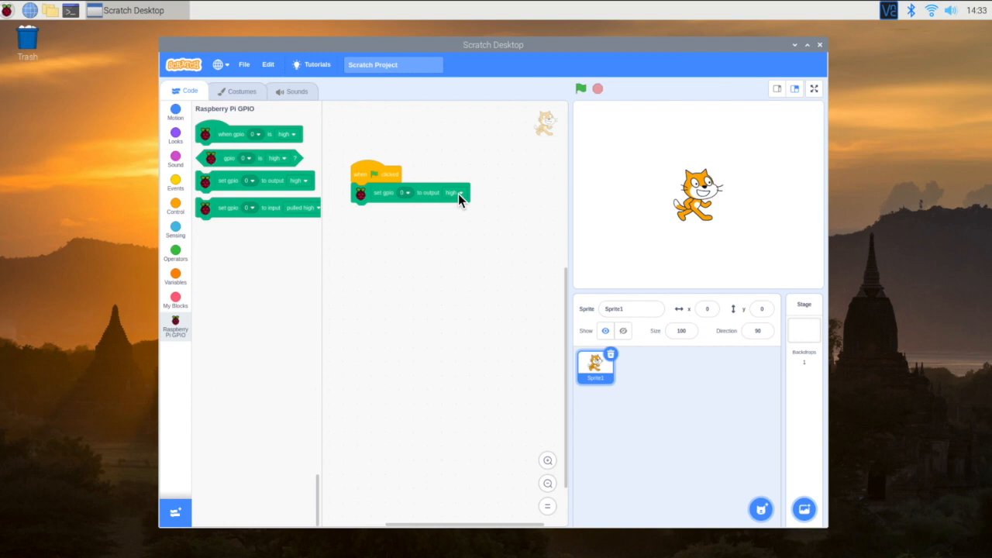
{"action": "mouse_move", "coordinate": [409, 201]}
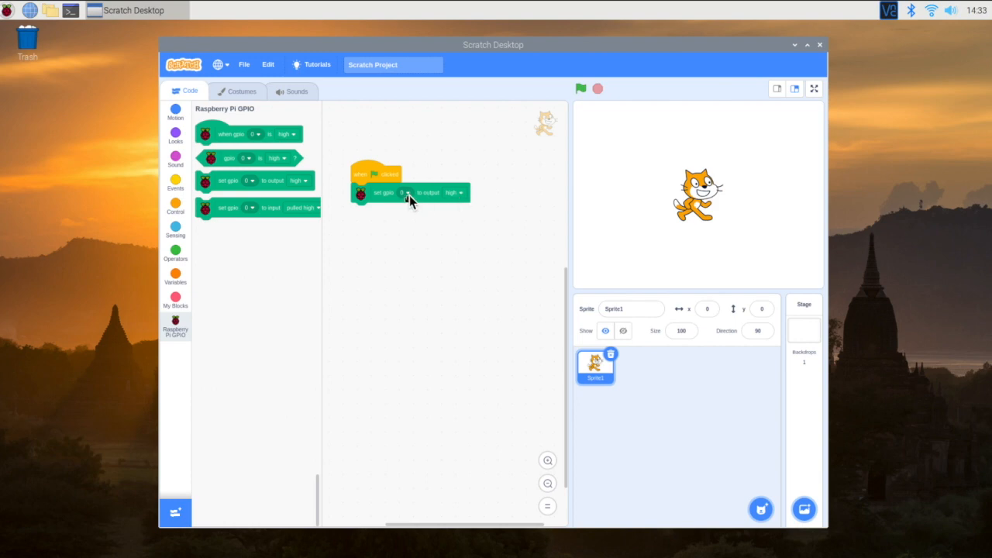
{"action": "left_click", "coordinate": [405, 193]}
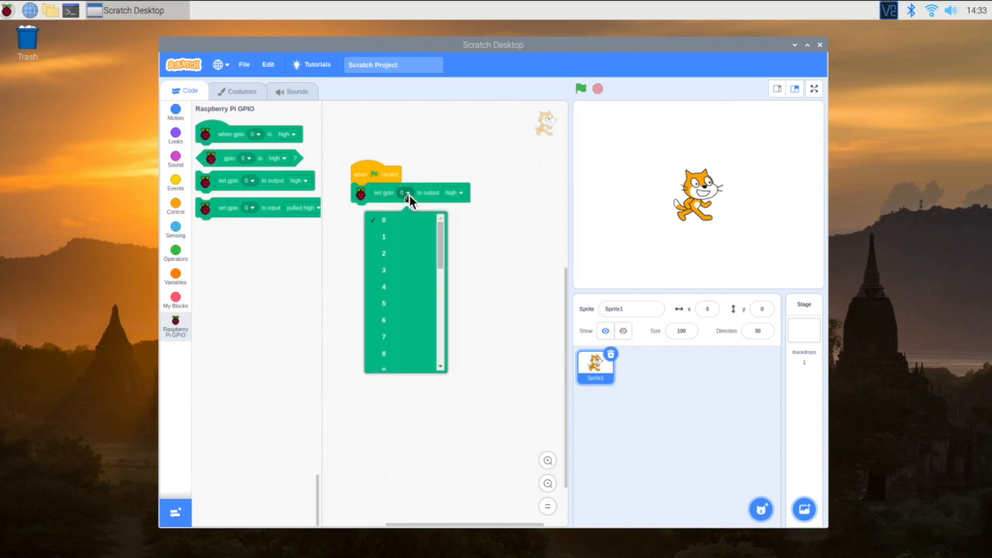
{"action": "scroll", "scroll_direction": "down", "scroll_amount": 3}
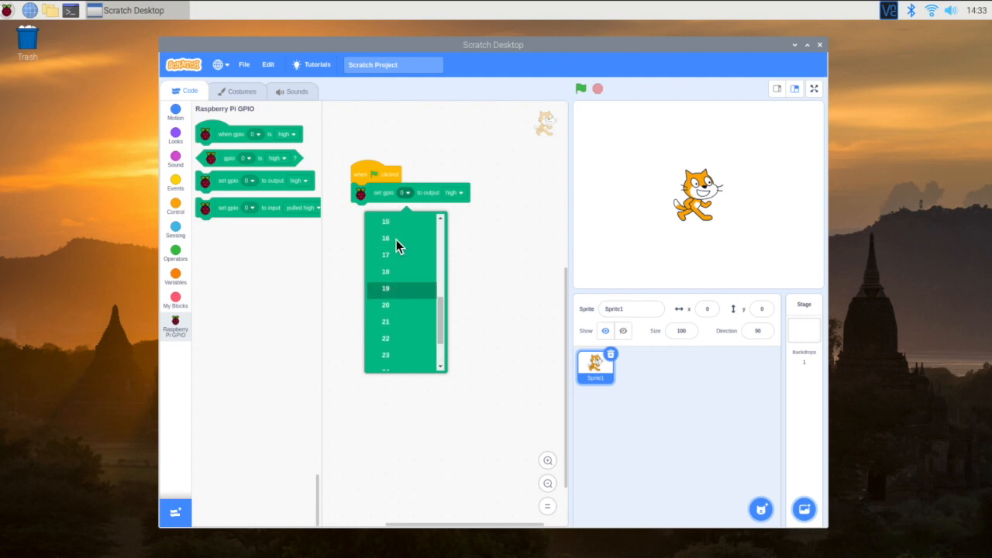
{"action": "scroll", "scroll_direction": "down", "scroll_amount": 3}
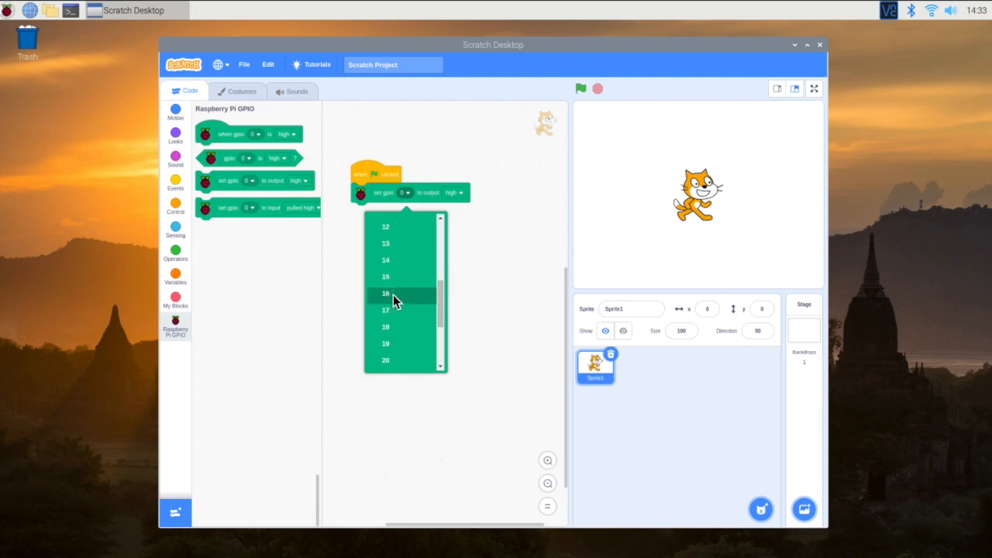
{"action": "left_click", "coordinate": [386, 294]}
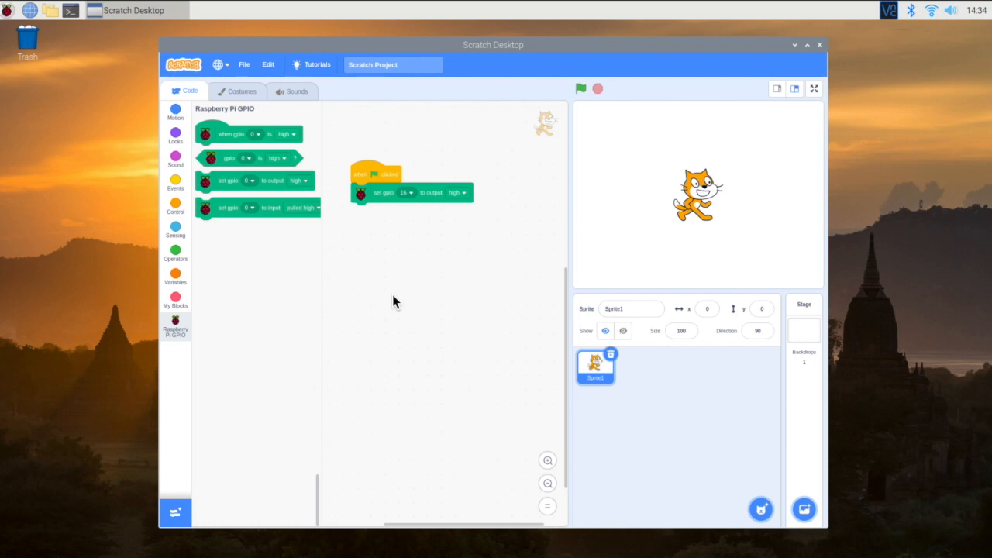
{"action": "mouse_move", "coordinate": [373, 176]}
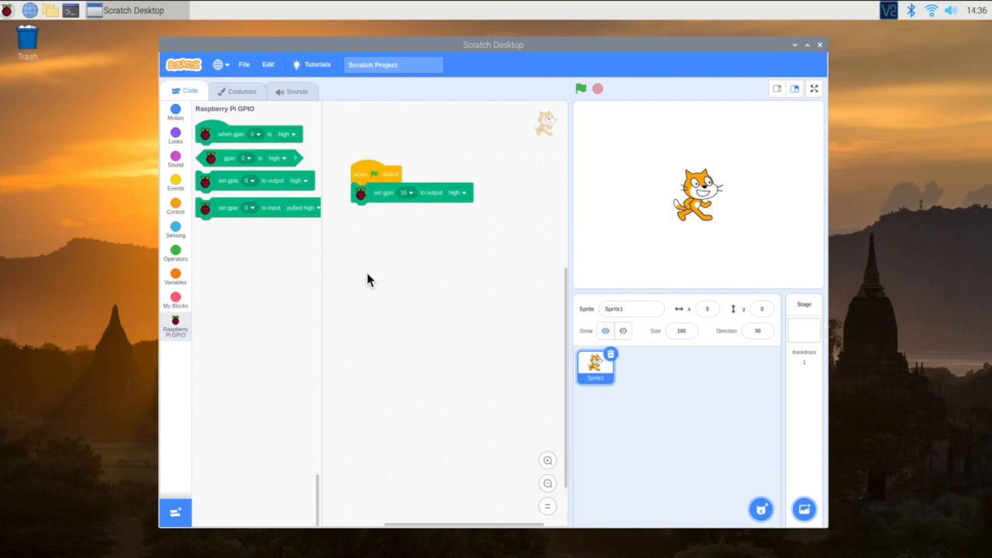
{"action": "mouse_move", "coordinate": [265, 259]}
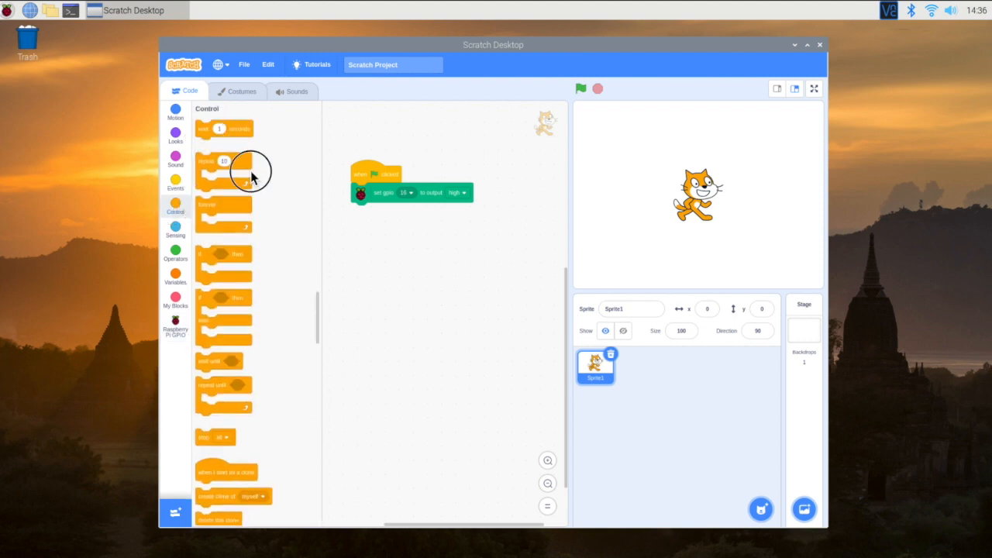
Step: Add a 1-second wait, a 'set gpio 16 to output low' block, then another wait
{"action": "left_click_drag", "start_coordinate": [224, 128], "coordinate": [376, 211]}
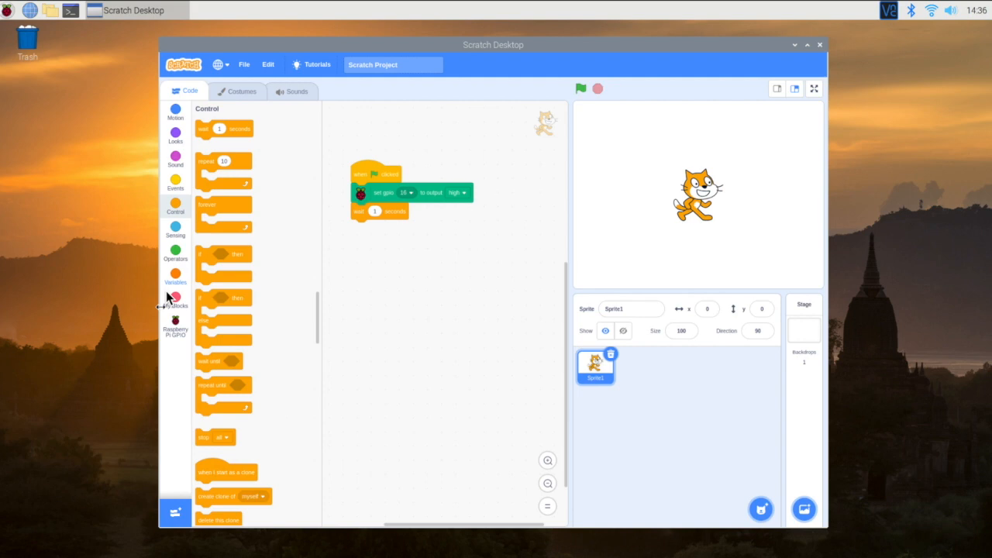
{"action": "left_click", "coordinate": [176, 324]}
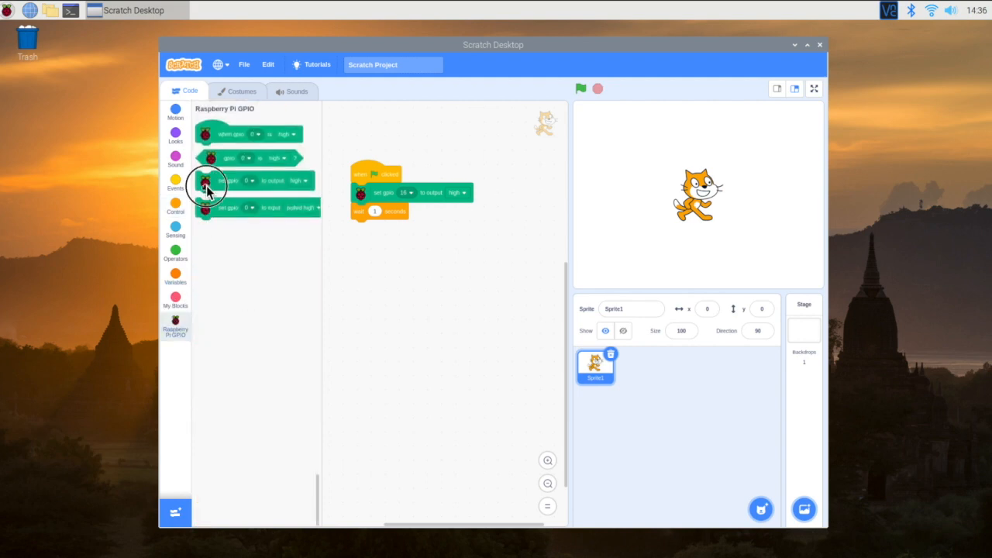
{"action": "left_click_drag", "start_coordinate": [206, 181], "coordinate": [388, 229]}
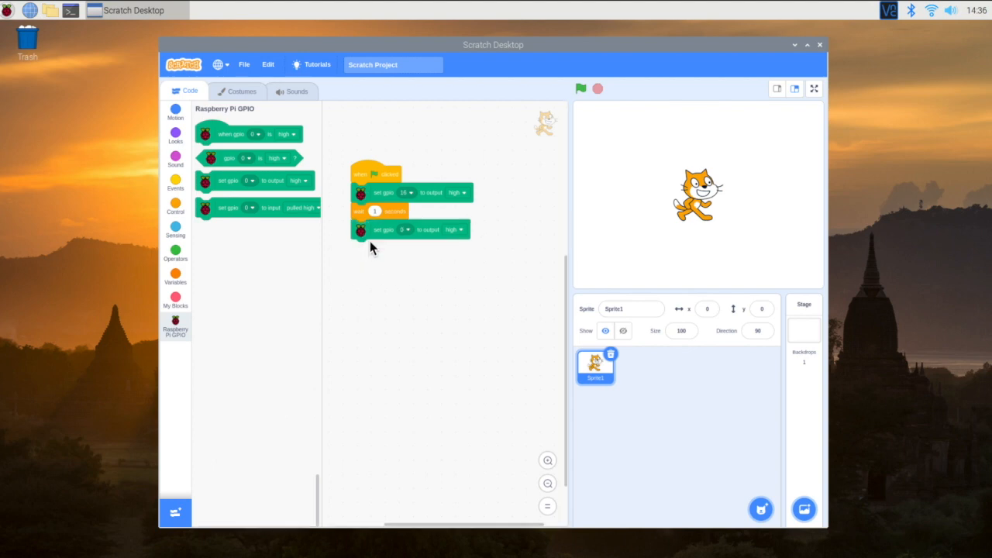
{"action": "left_click", "coordinate": [402, 229]}
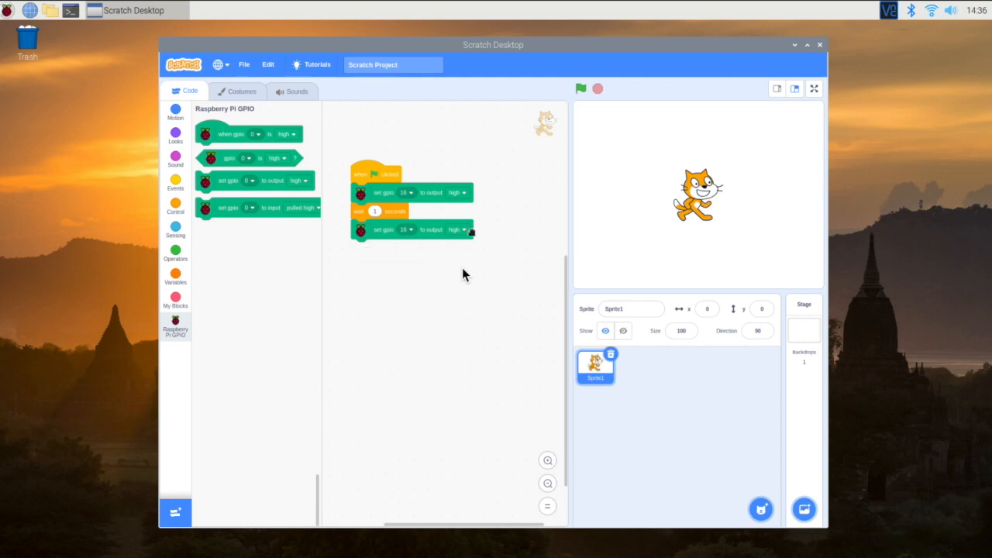
{"action": "left_click", "coordinate": [458, 229]}
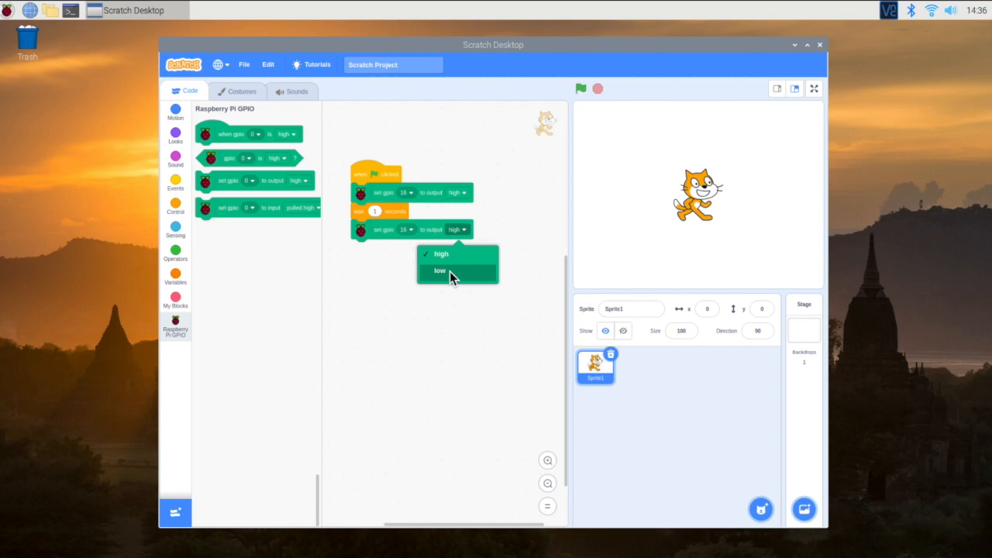
{"action": "left_click", "coordinate": [439, 270]}
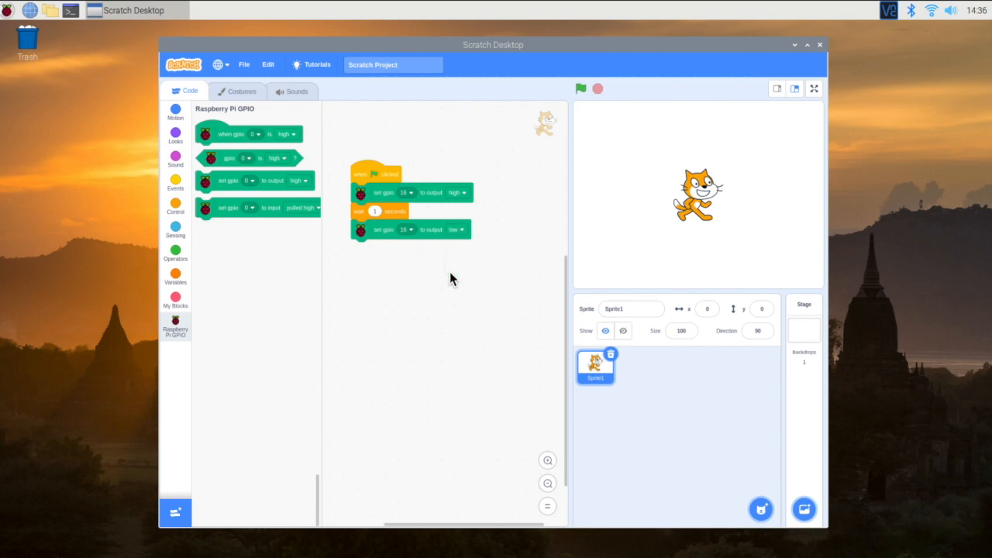
{"action": "mouse_move", "coordinate": [420, 160]}
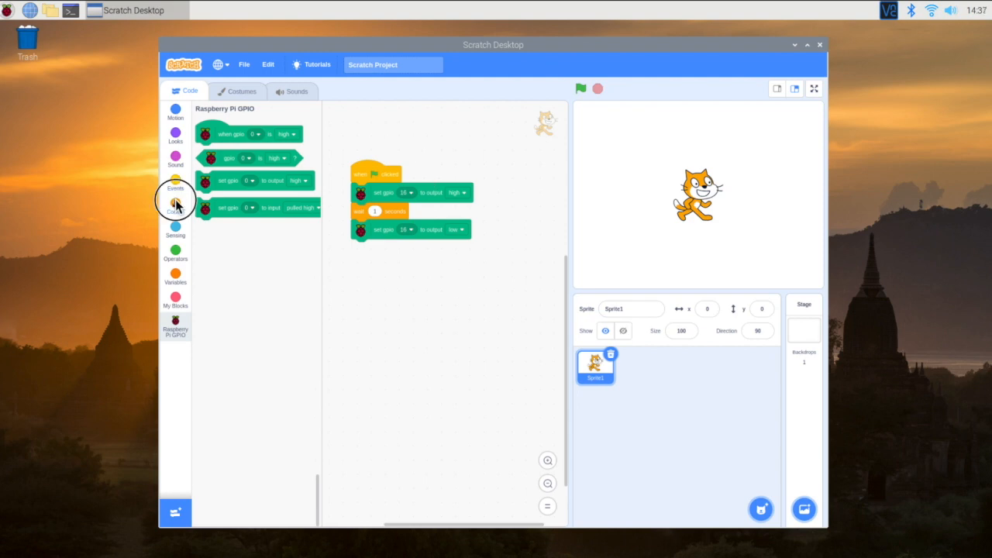
{"action": "left_click", "coordinate": [175, 211]}
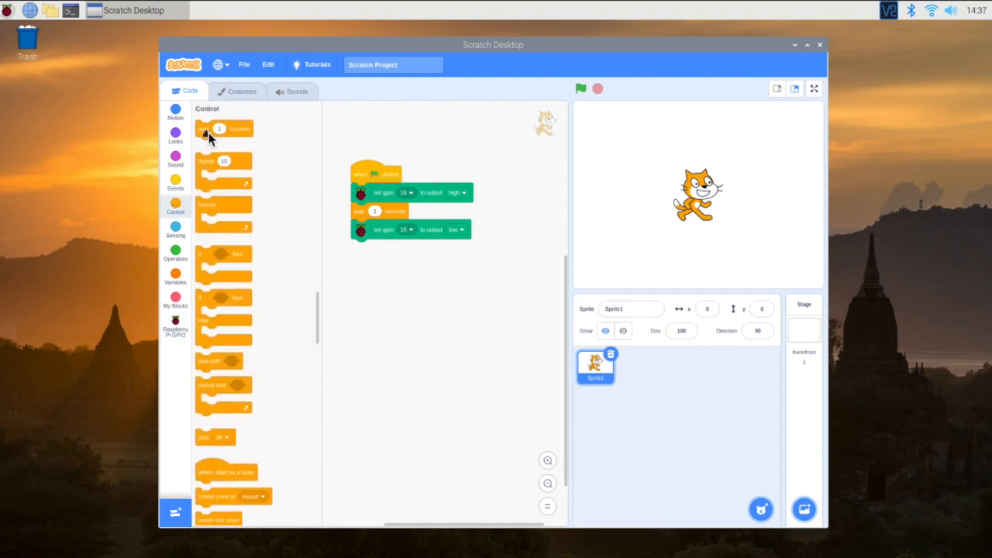
{"action": "left_click_drag", "start_coordinate": [220, 128], "coordinate": [384, 263]}
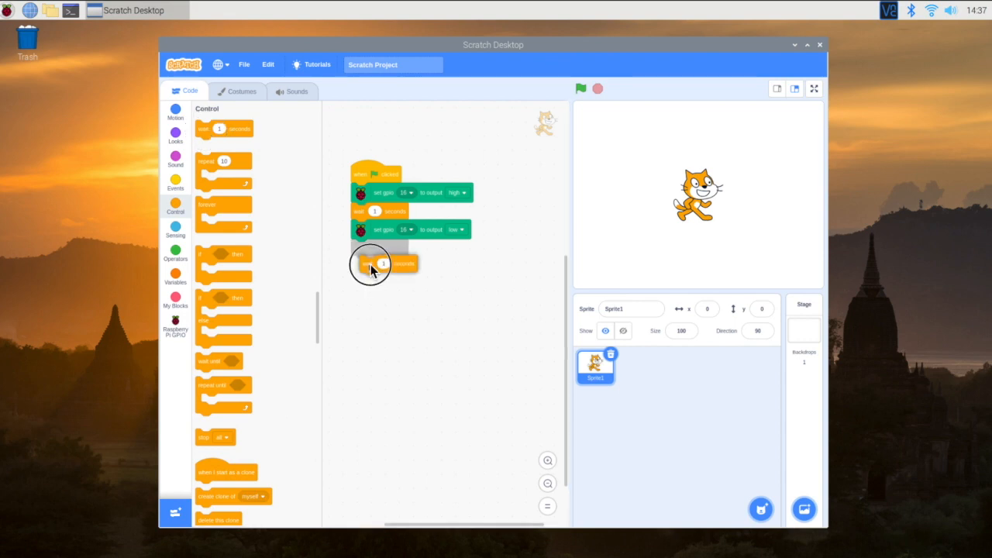